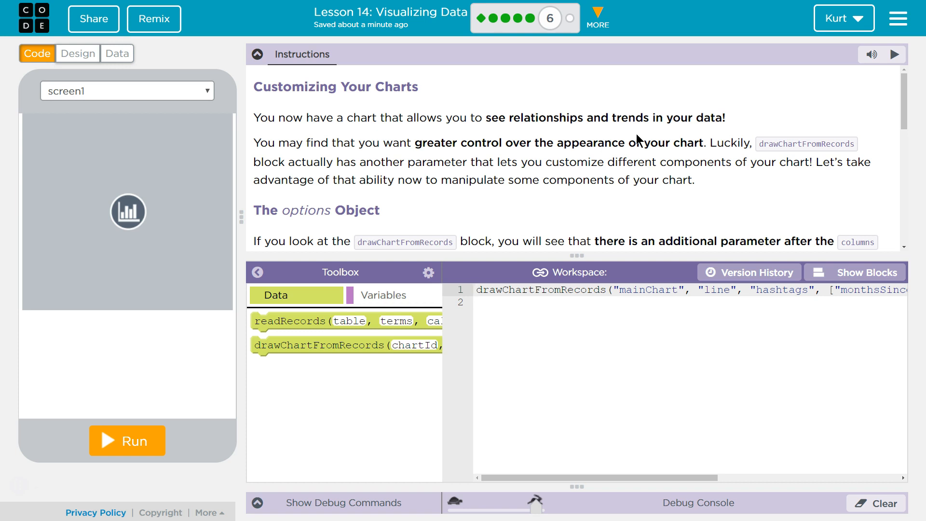
Scroll the Customizing Your Charts instructions down to the Do This task list
{"action": "left_click", "coordinate": [477, 289]}
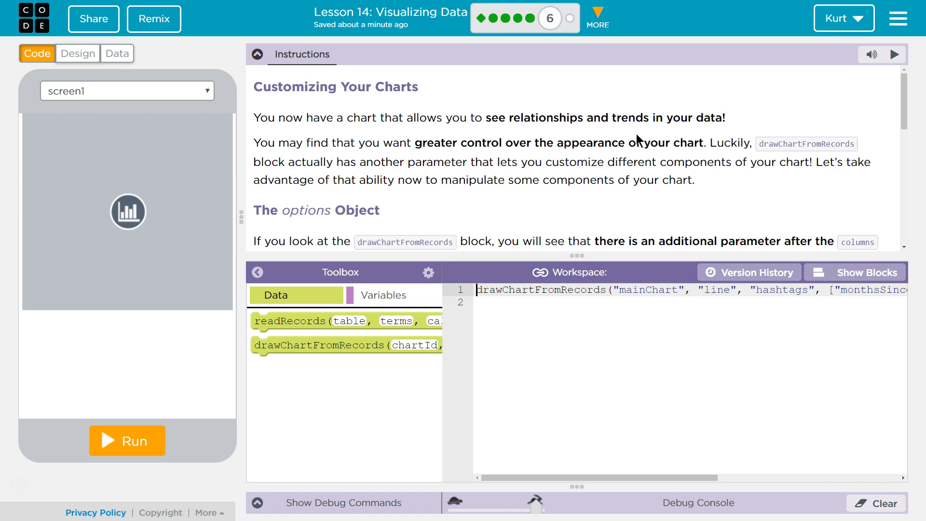
{"action": "scroll", "scroll_direction": "down", "scroll_amount": 3}
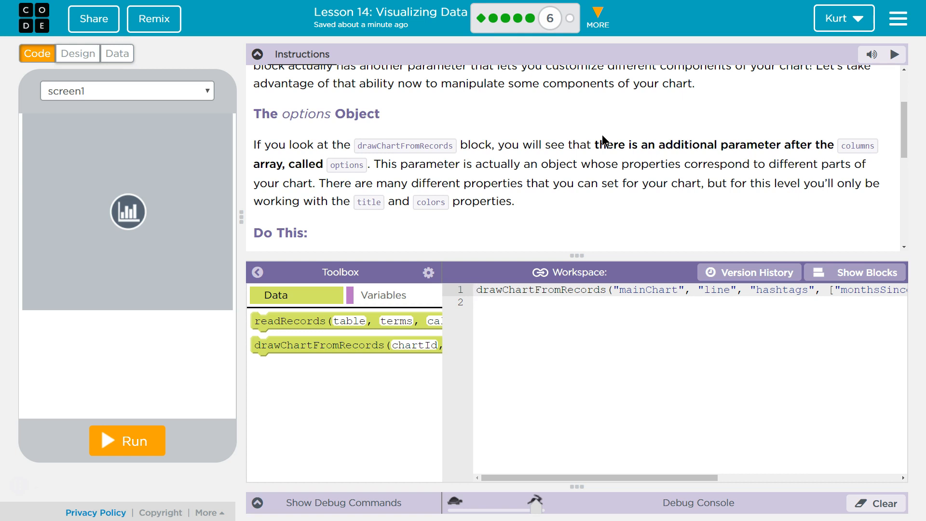
{"action": "left_click", "coordinate": [477, 289]}
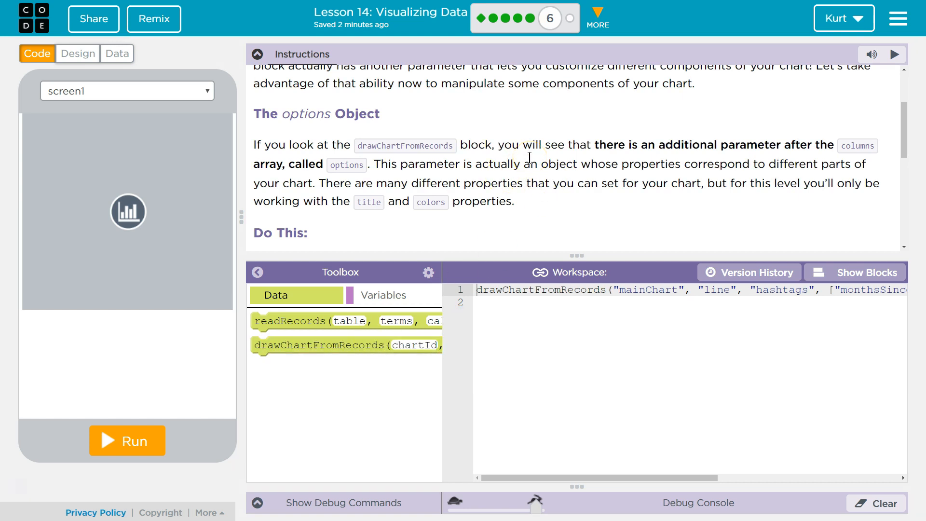
{"action": "mouse_move", "coordinate": [868, 179]}
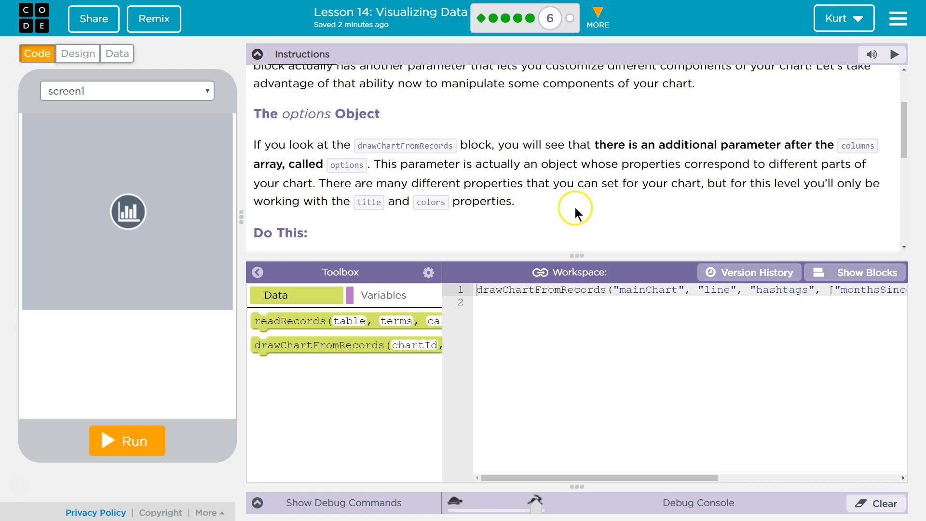
{"action": "mouse_move", "coordinate": [841, 177]}
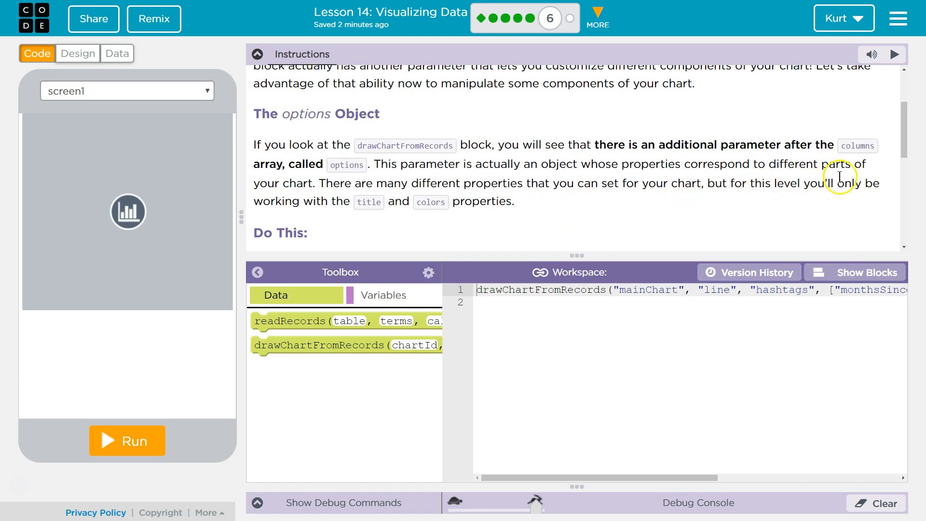
{"action": "mouse_move", "coordinate": [790, 201]}
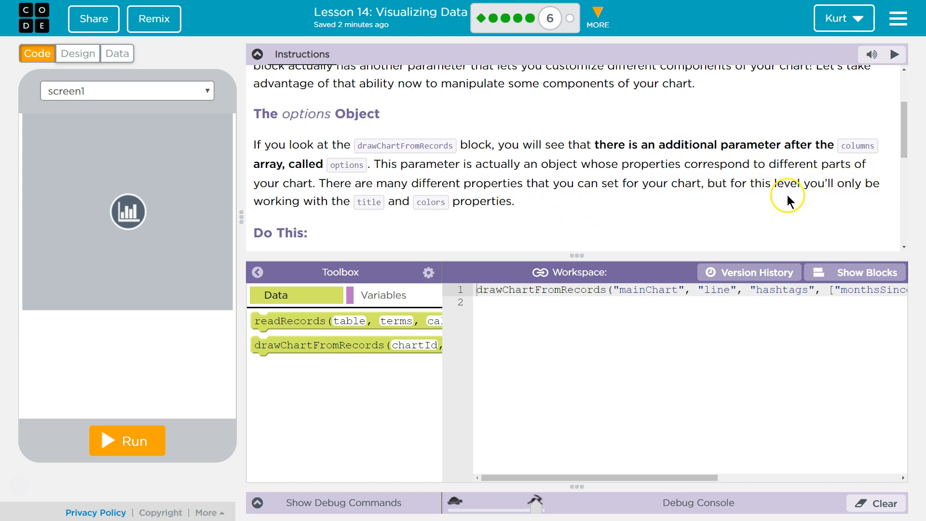
{"action": "scroll", "scroll_direction": "down", "scroll_amount": 3}
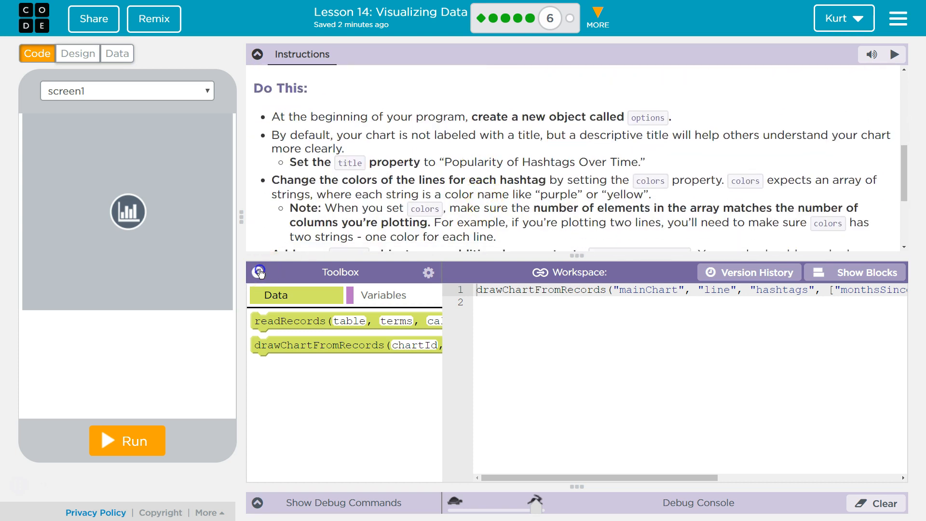
Hide the Toolbox and add var options = {}; as the first line
{"action": "left_click", "coordinate": [258, 272]}
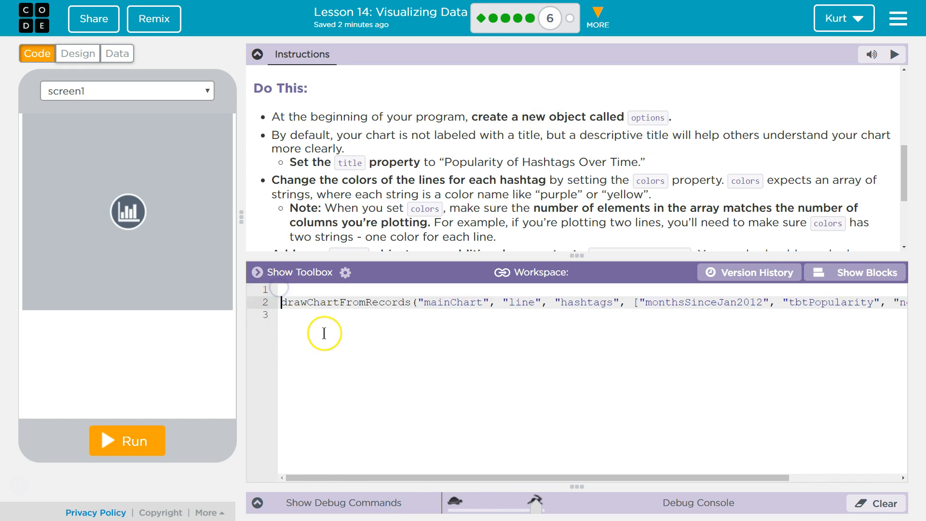
{"action": "type", "text": "v"}
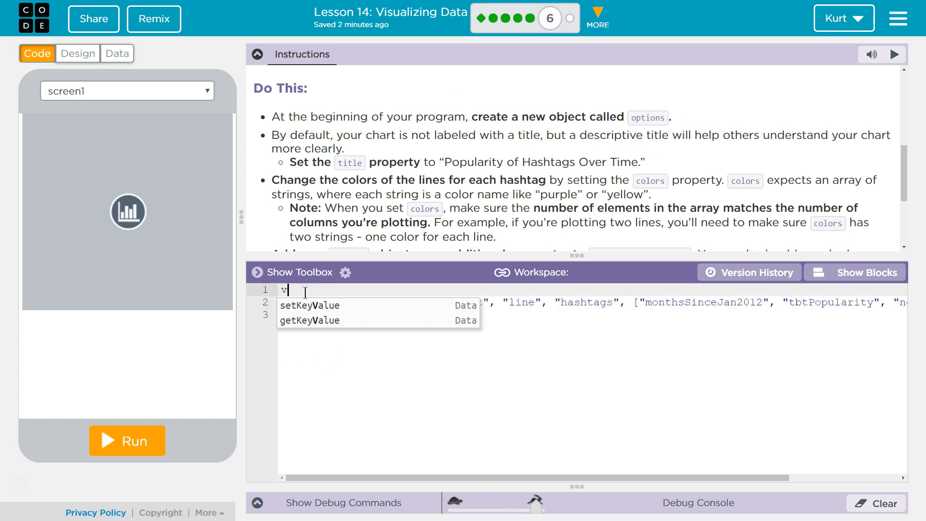
{"action": "type", "text": "ar option"}
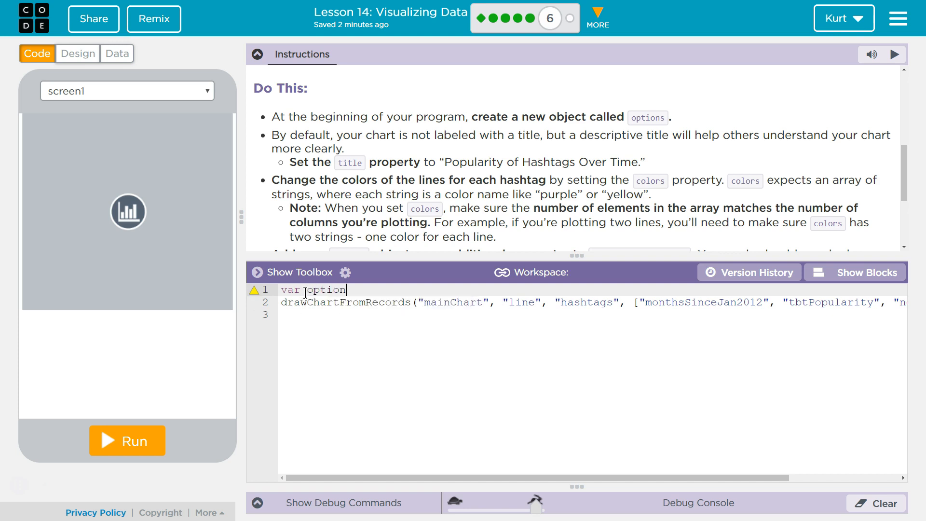
{"action": "type", "text": "s ="}
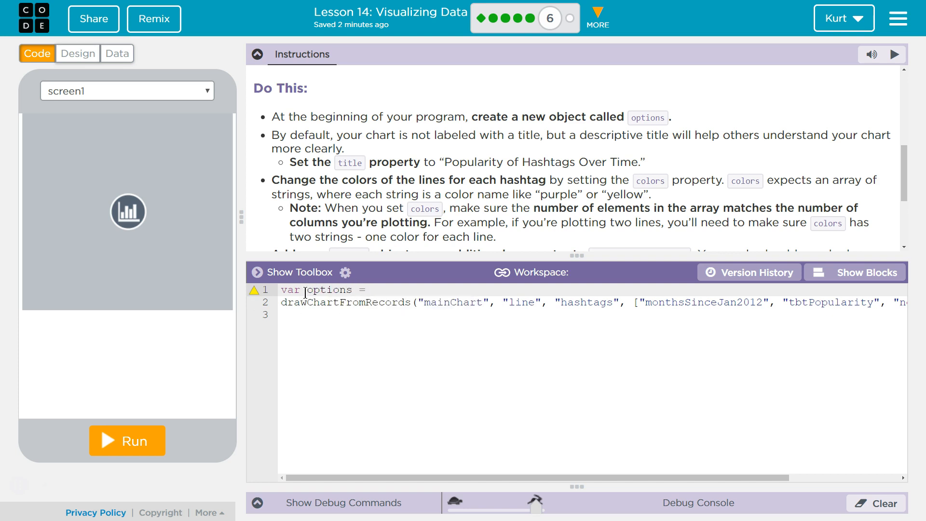
{"action": "type", "text": "{};"}
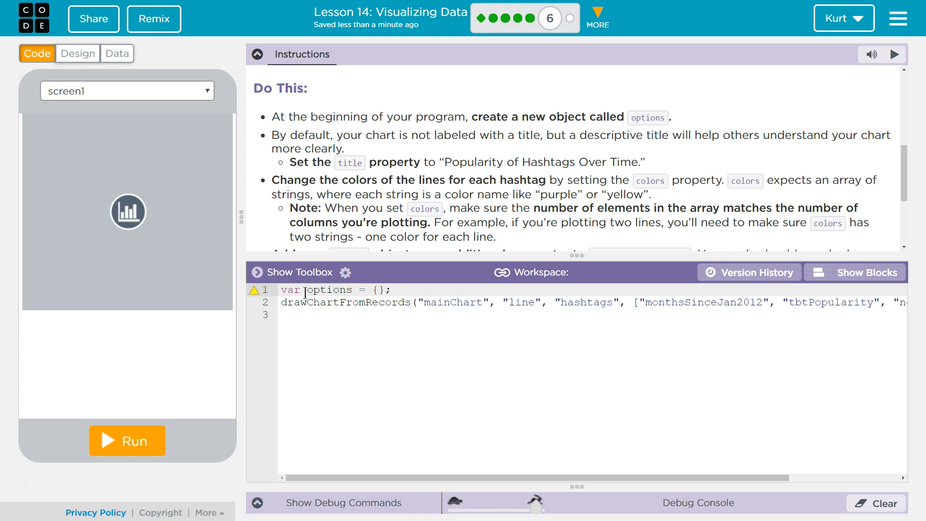
{"action": "mouse_move", "coordinate": [399, 209]}
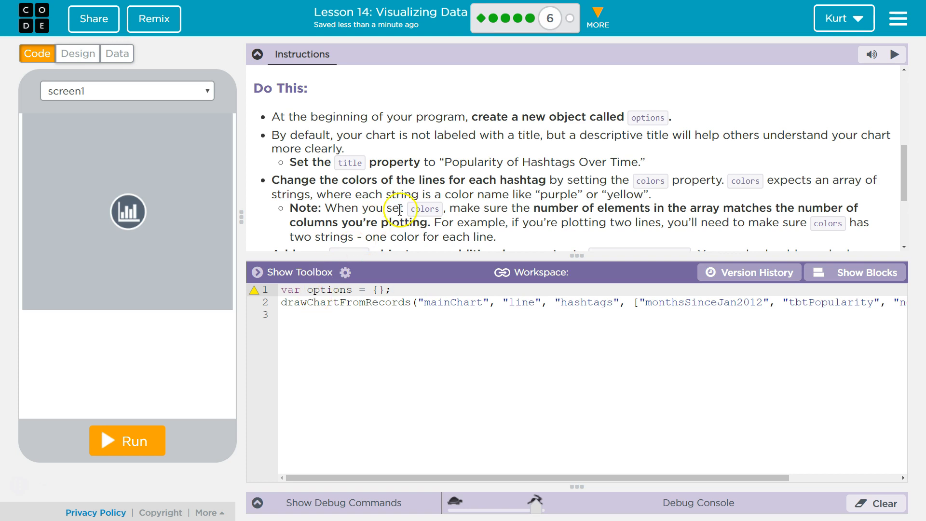
{"action": "mouse_move", "coordinate": [507, 170]}
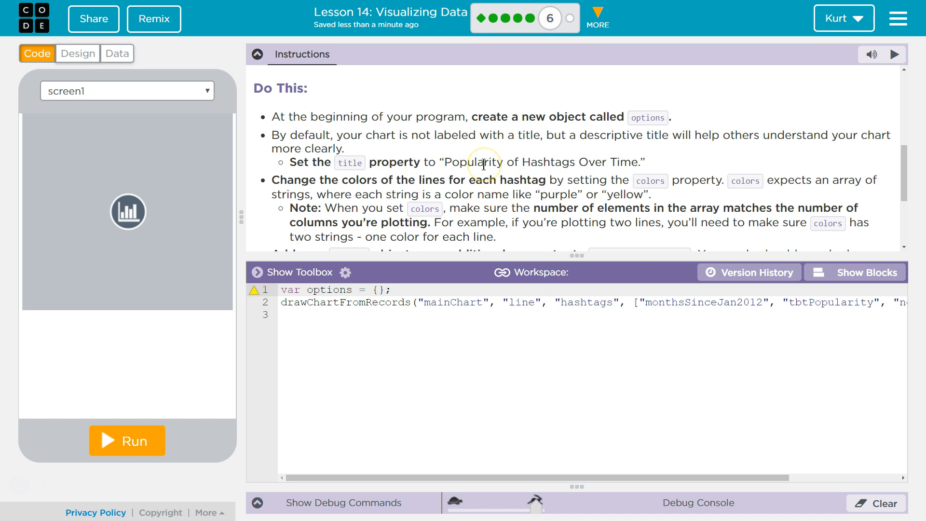
{"action": "mouse_move", "coordinate": [511, 164]}
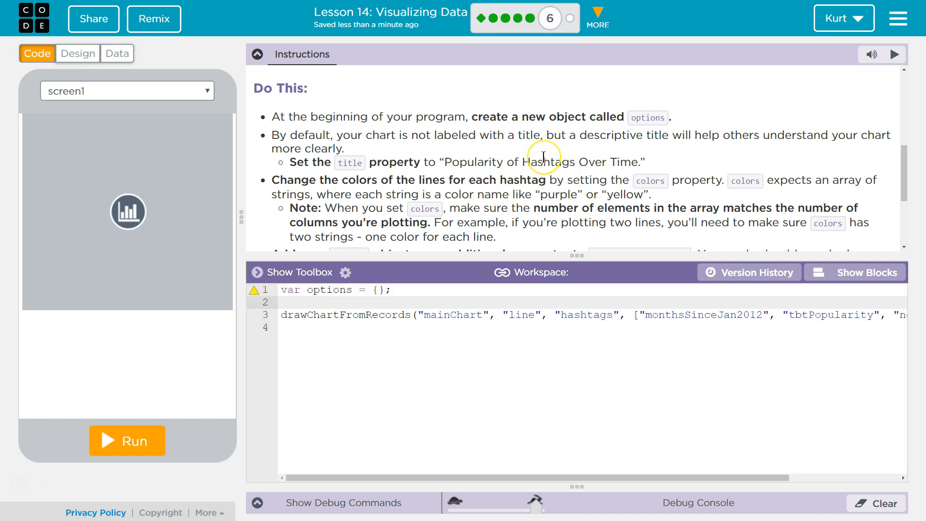
Type options.title = "Popularity of Hashtags Over Time" on line two
{"action": "type", "text": "options"}
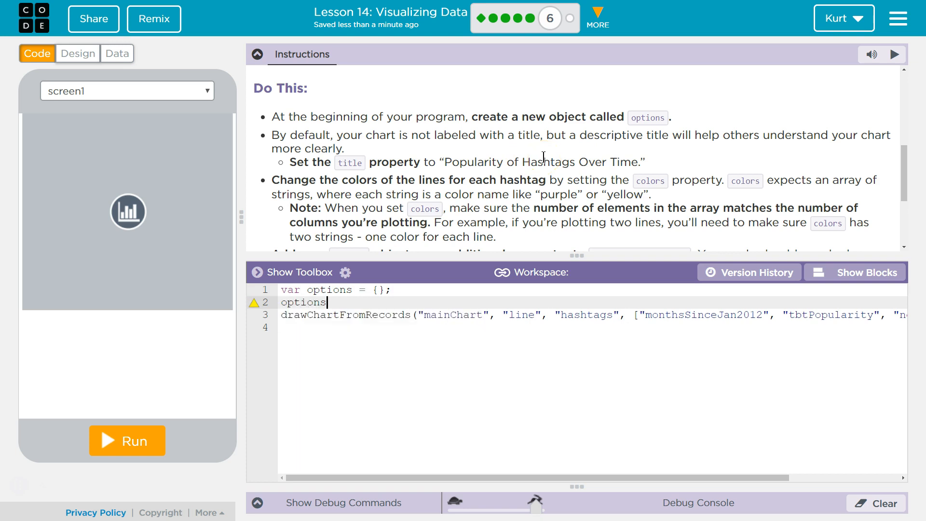
{"action": "type", "text": "."}
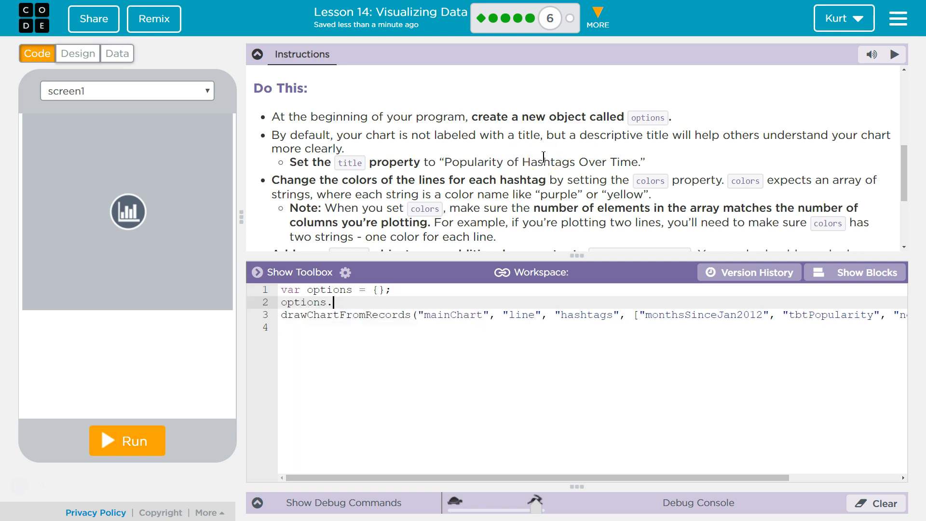
{"action": "type", "text": "title"}
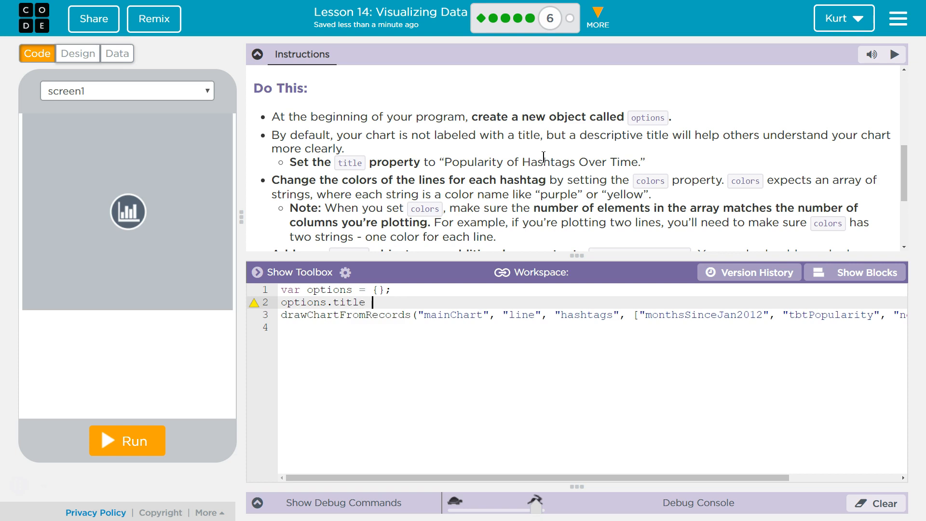
{"action": "type", "text": "="}
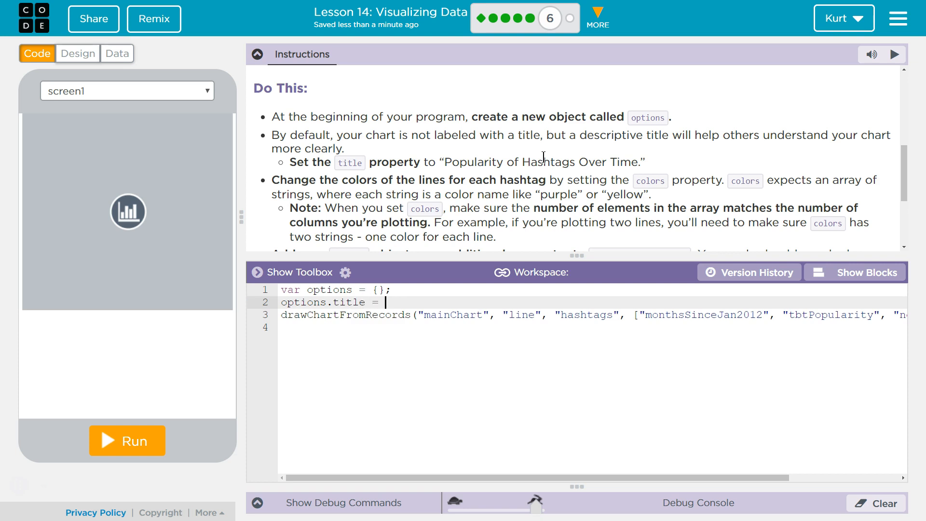
{"action": "type", "text": "\"Popularity of Hashta"}
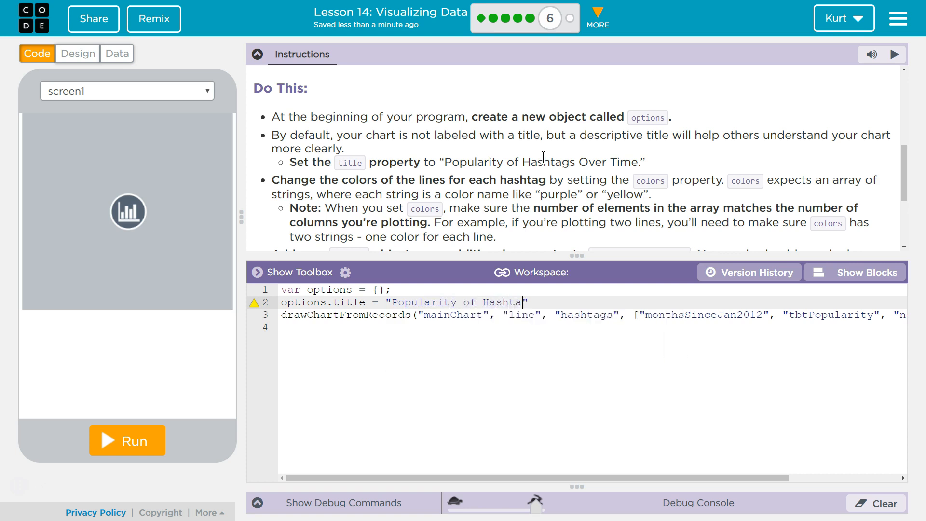
{"action": "type", "text": "gs Over"}
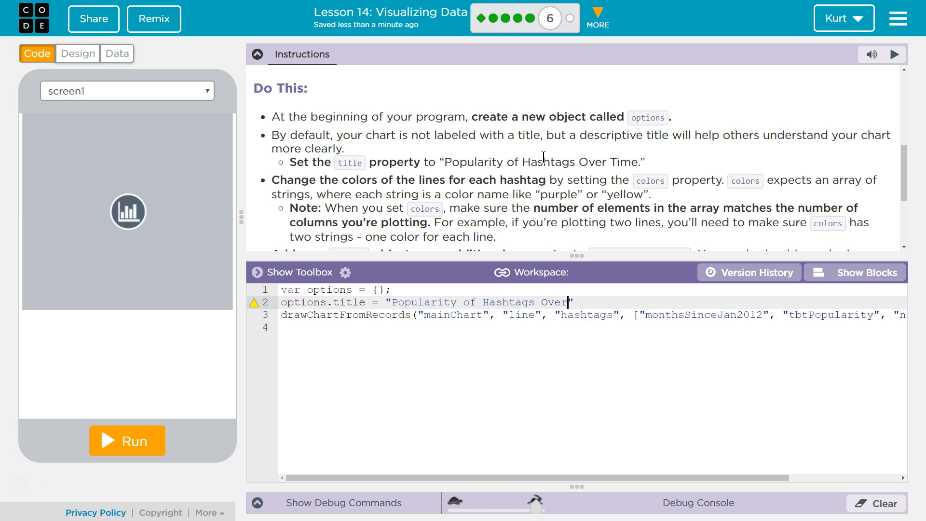
{"action": "type", "text": "Time."}
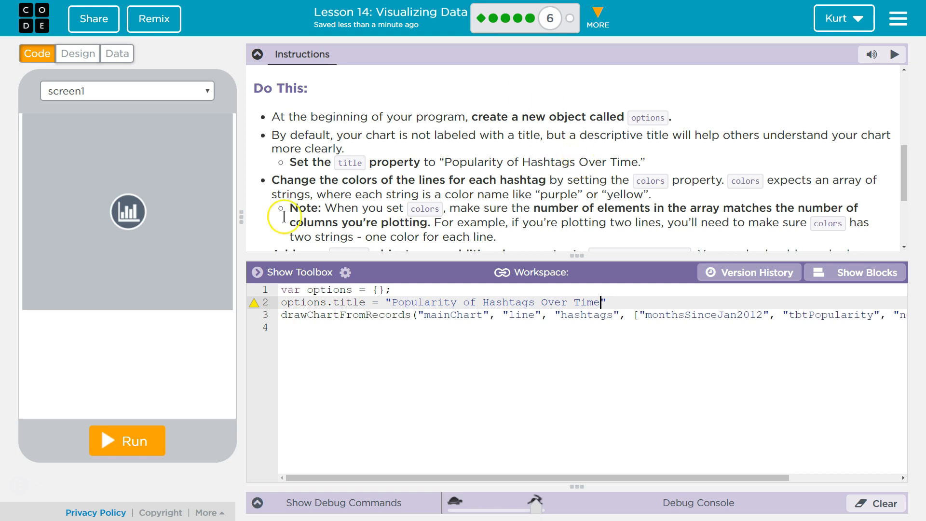
{"action": "mouse_move", "coordinate": [487, 180]}
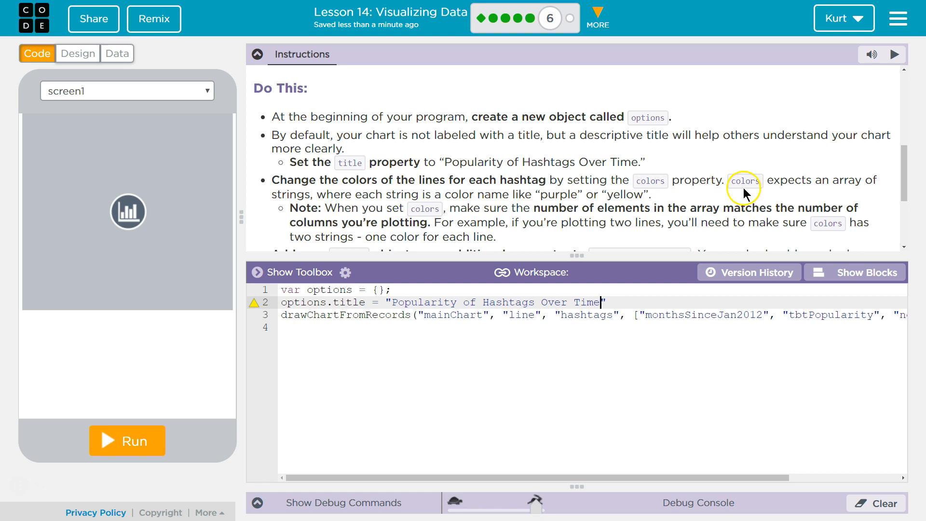
{"action": "mouse_move", "coordinate": [872, 185]}
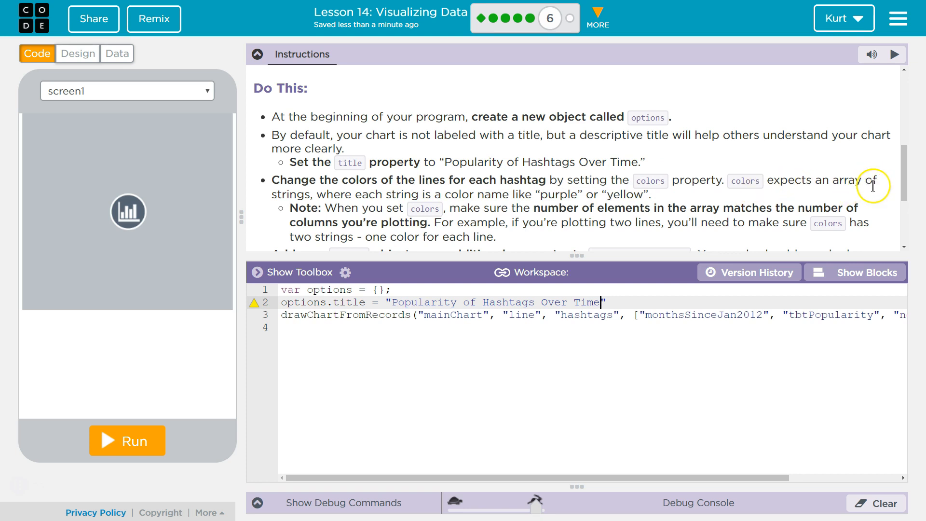
{"action": "mouse_move", "coordinate": [372, 200]}
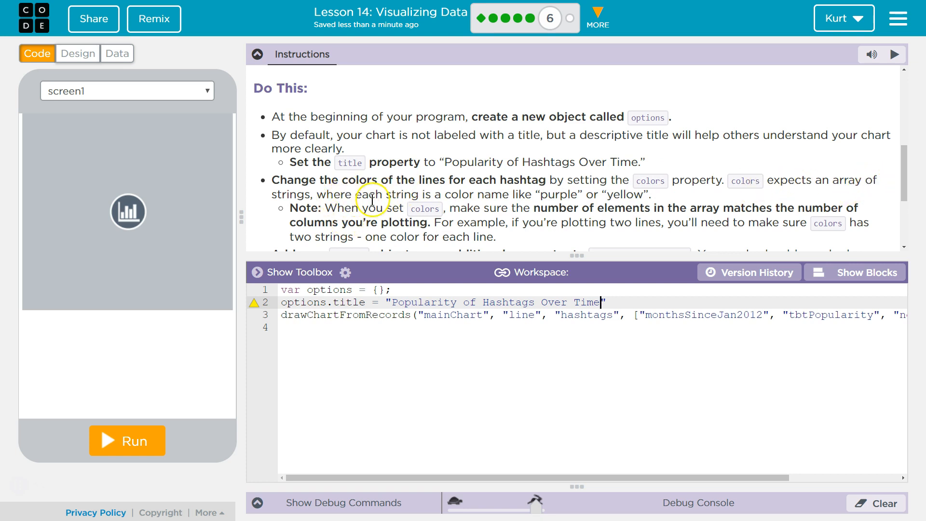
{"action": "mouse_move", "coordinate": [500, 198]}
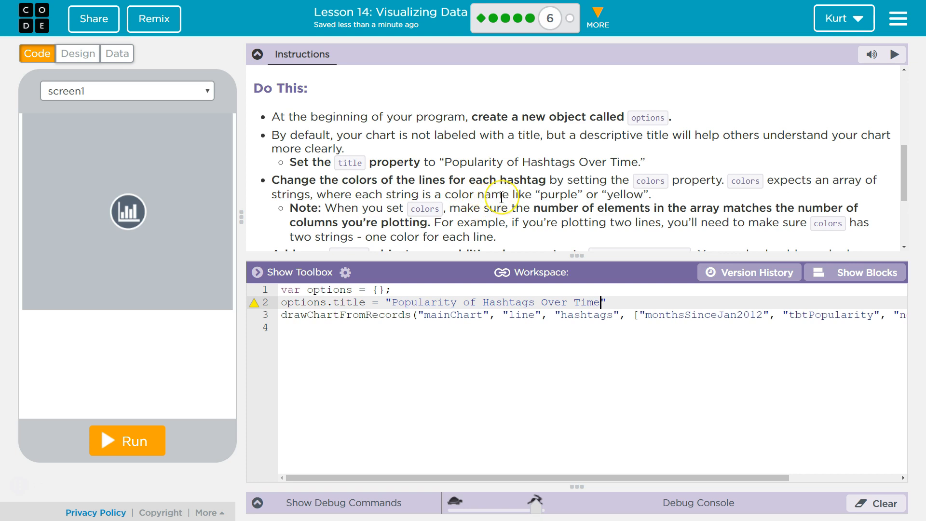
{"action": "mouse_move", "coordinate": [592, 239]}
{"action": "type", "text": "options.colors"}
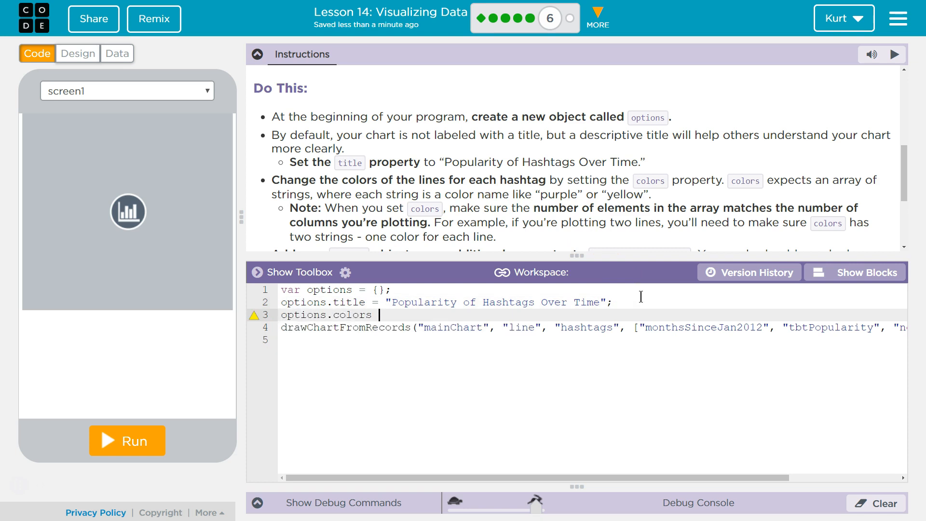
Complete line three as options.colors = ["purple", "green"];
{"action": "type", "text": "= \""}
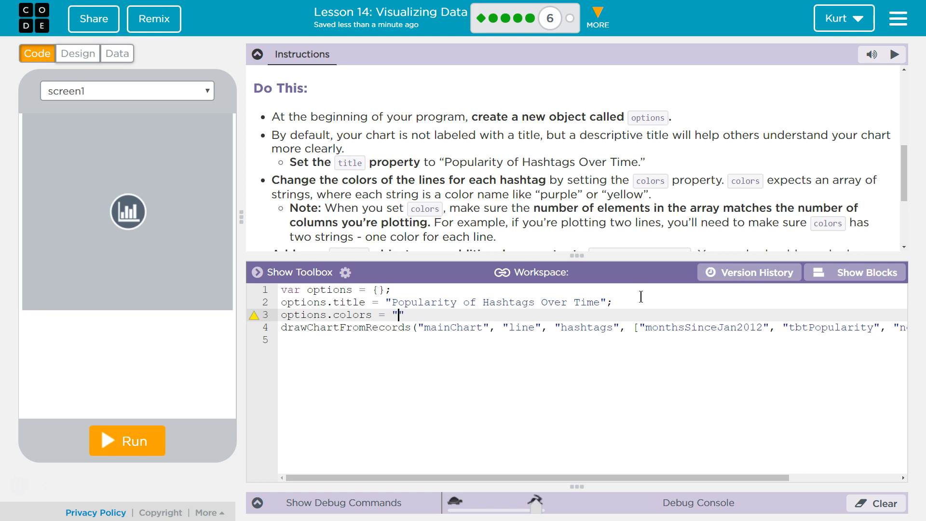
{"action": "type", "text": "purple,"}
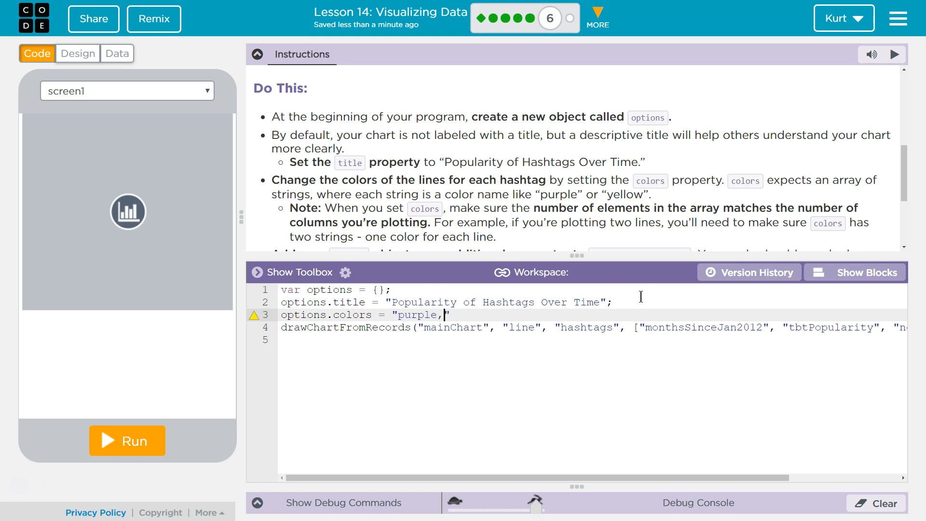
{"action": "type", "text": "green"}
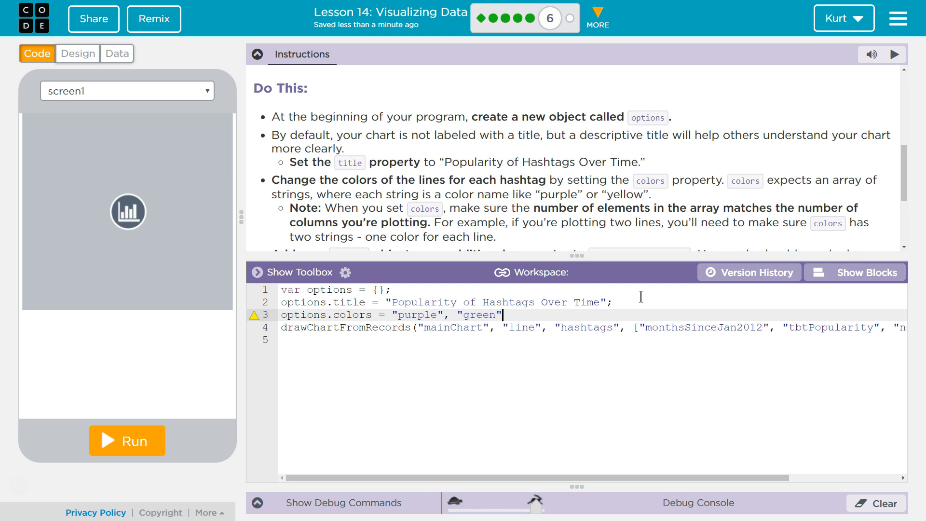
{"action": "type", "text": "];"}
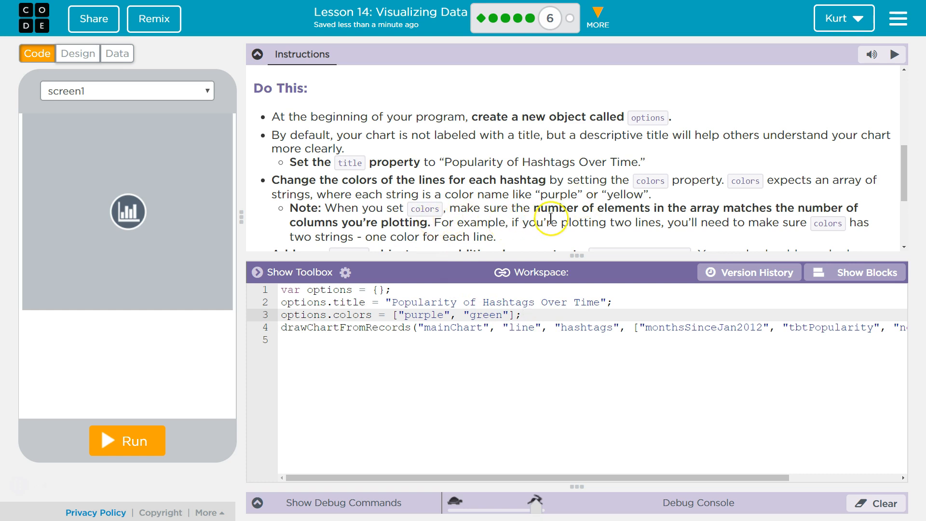
{"action": "mouse_move", "coordinate": [812, 220]}
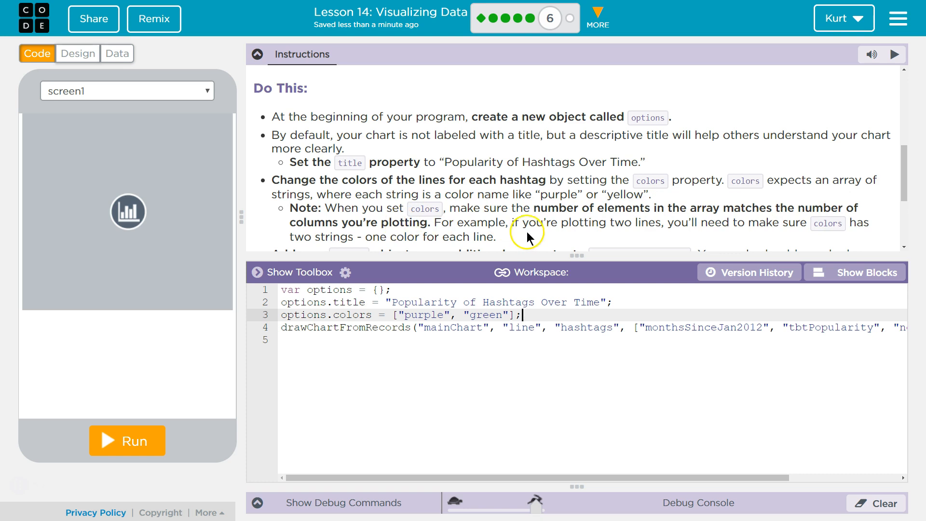
Add options as the final drawChartFromRecords argument and switch to block view
{"action": "scroll", "scroll_direction": "down", "scroll_amount": 3}
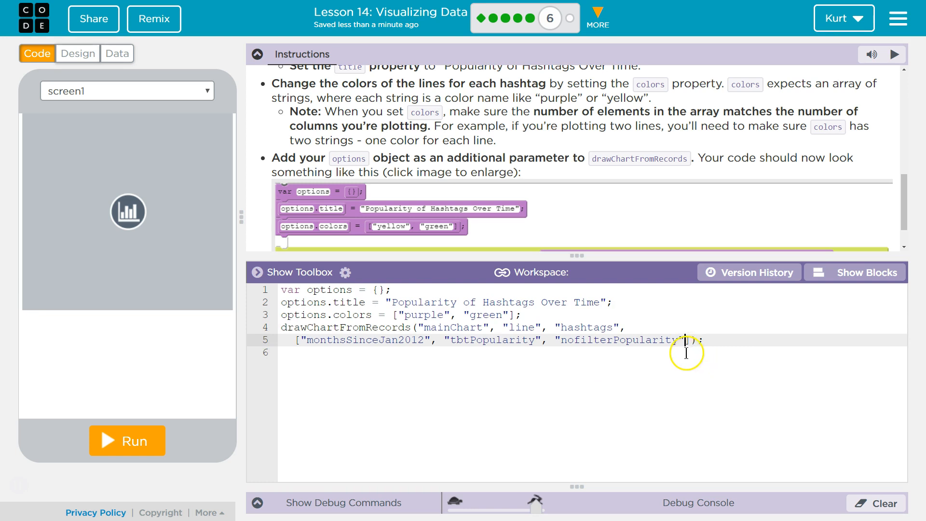
{"action": "left_click", "coordinate": [862, 272]}
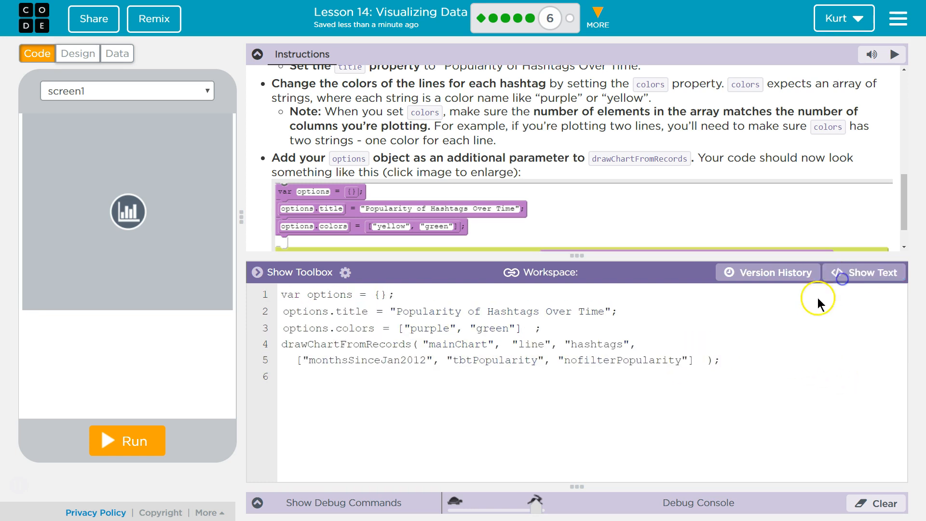
{"action": "left_click", "coordinate": [865, 271]}
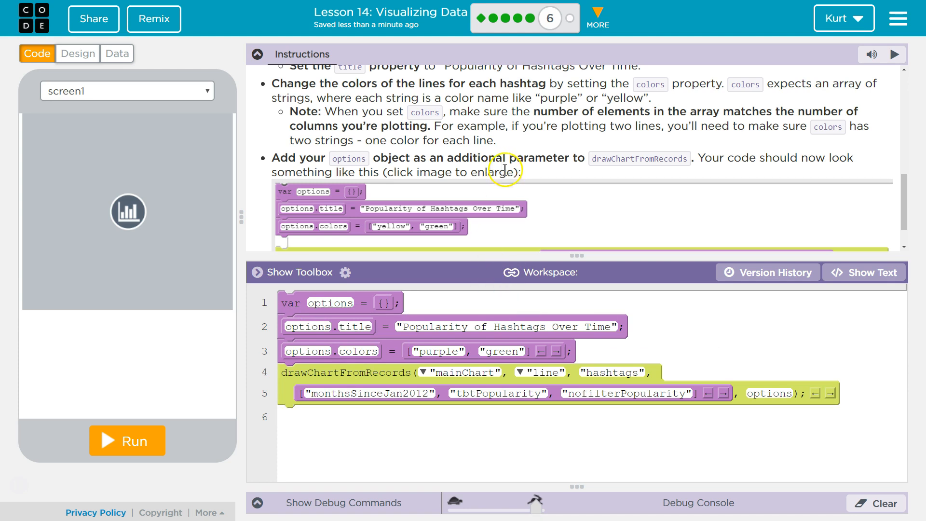
{"action": "scroll", "scroll_direction": "down", "scroll_amount": 3}
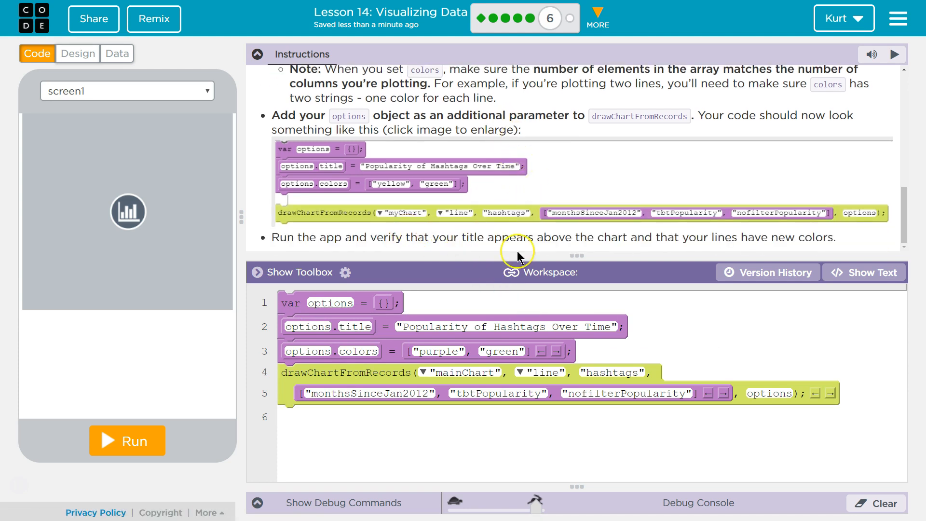
Run the app to draw the titled chart with purple and green lines
{"action": "left_click", "coordinate": [126, 440]}
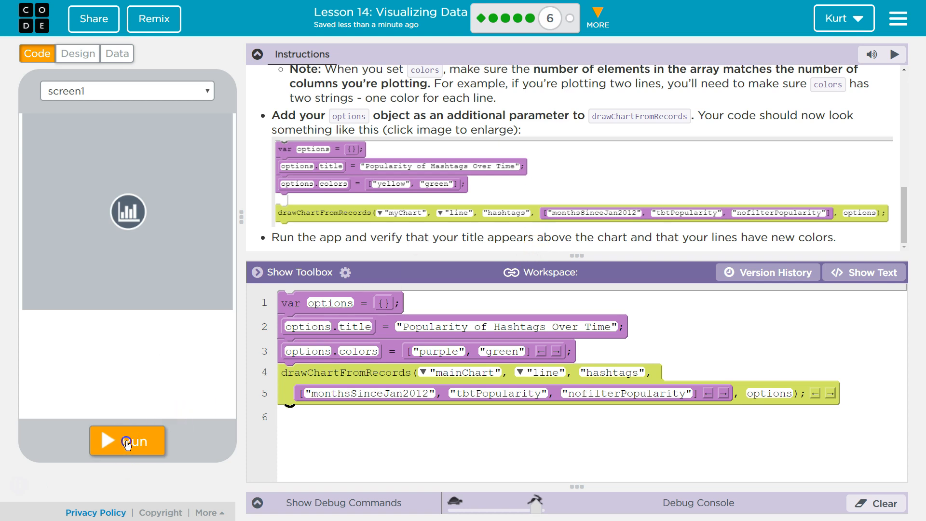
{"action": "left_click", "coordinate": [127, 441]}
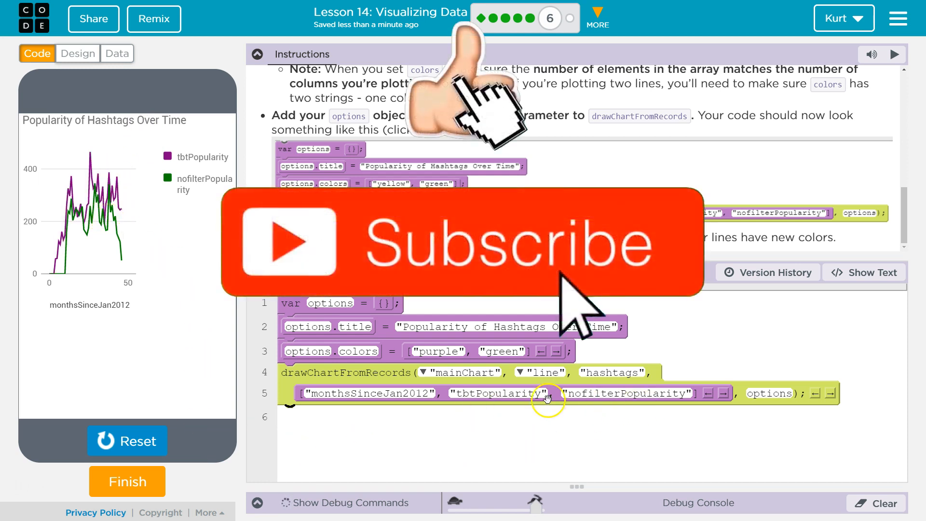
{"action": "mouse_move", "coordinate": [466, 348]}
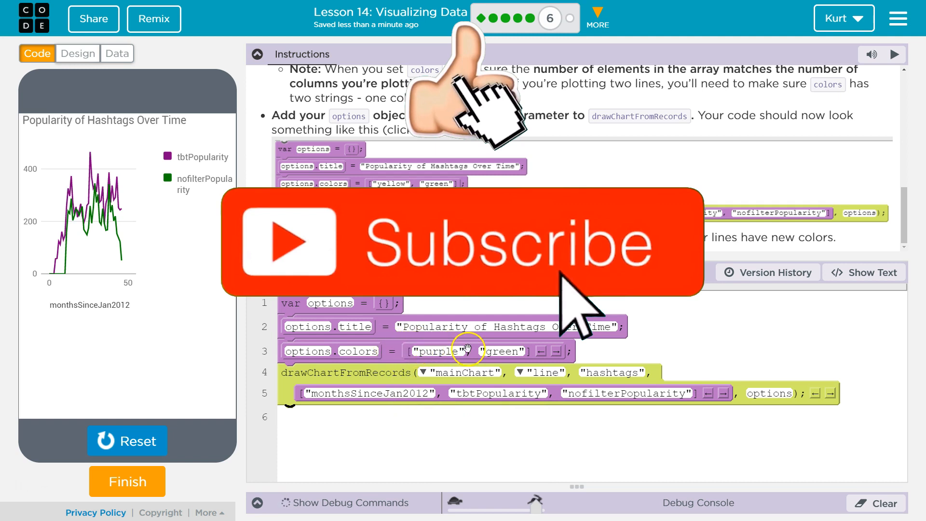